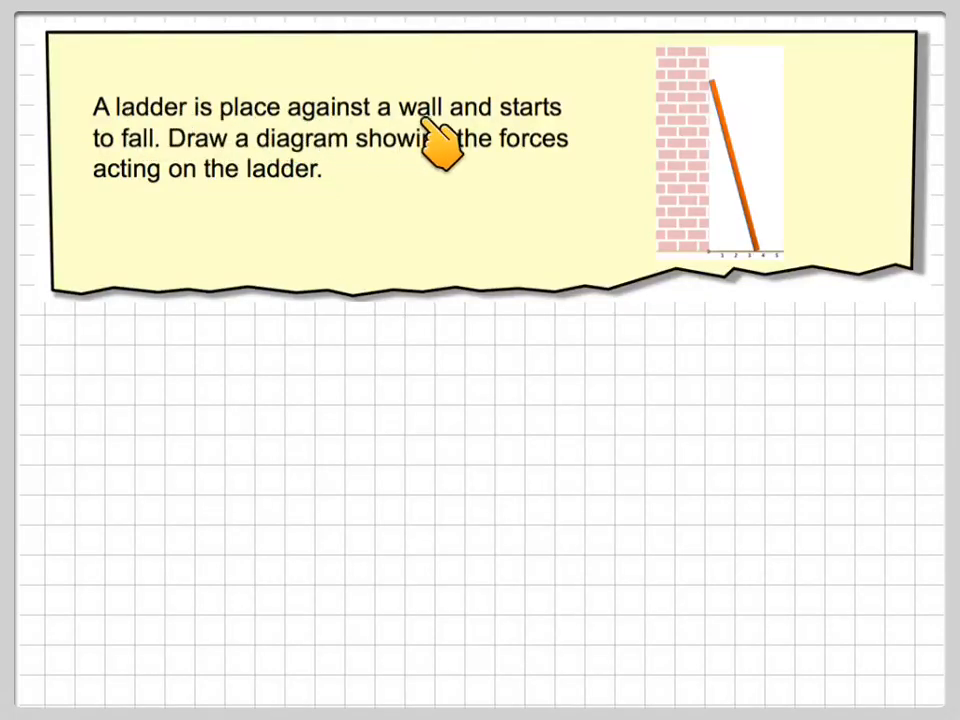
mouse_move(420, 185)
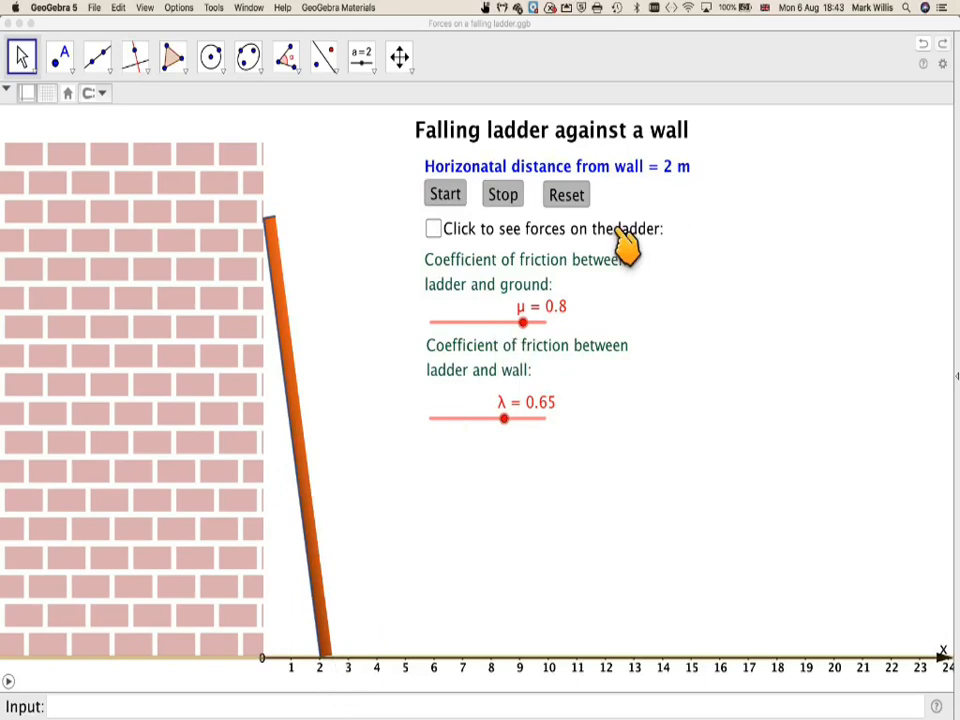
mouse_move(240, 640)
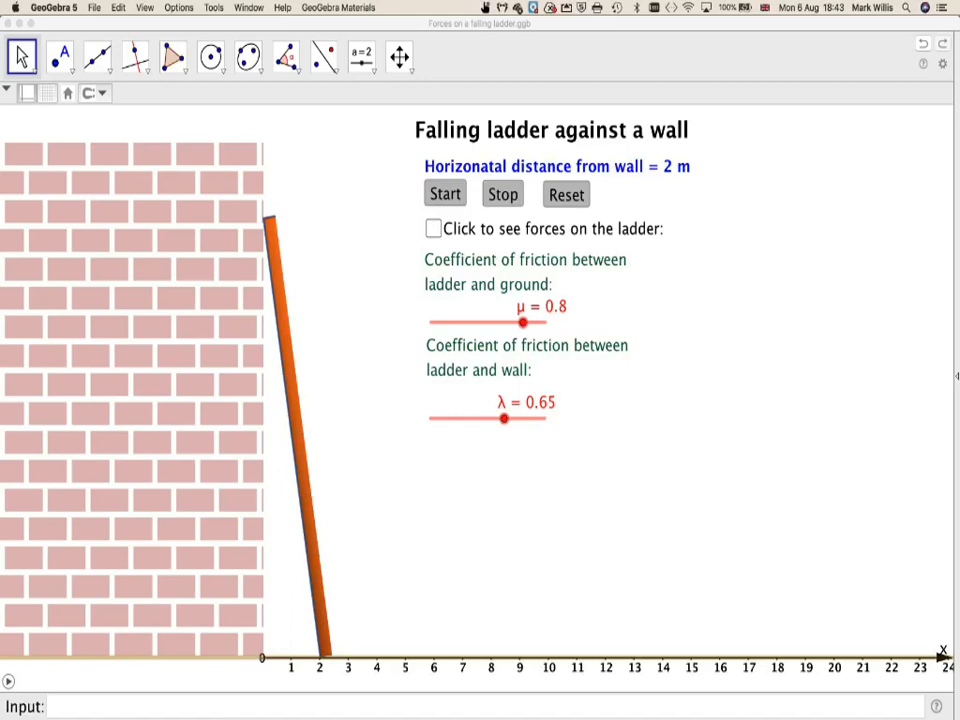
Step: Run the ladder slide, reset it to 2 m, and rerun it until the foot is 4.12 m out
click(444, 193)
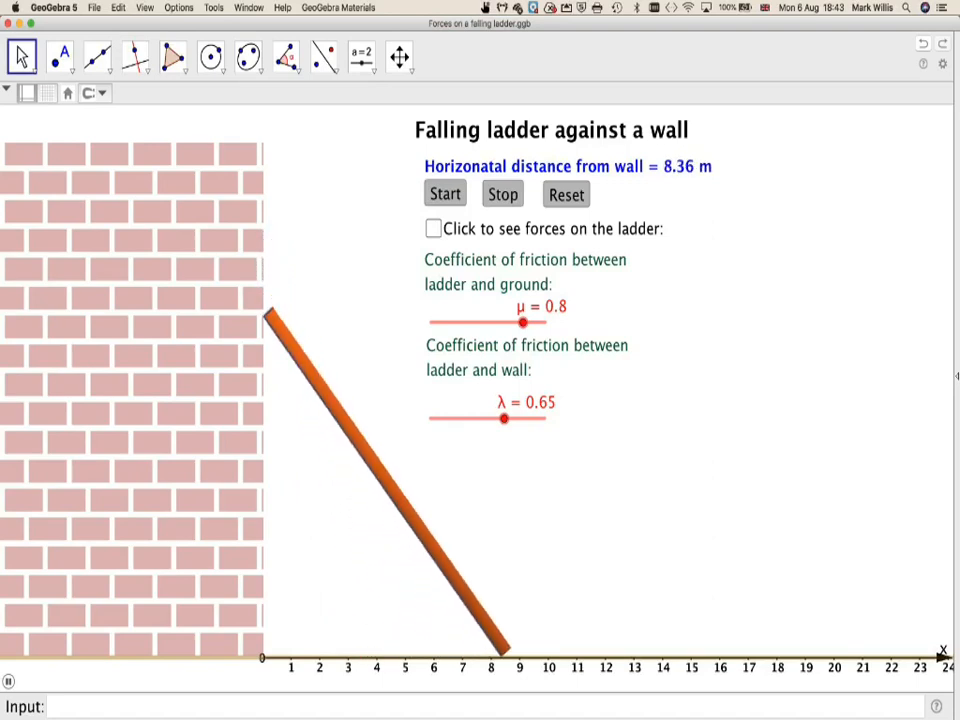
click(444, 193)
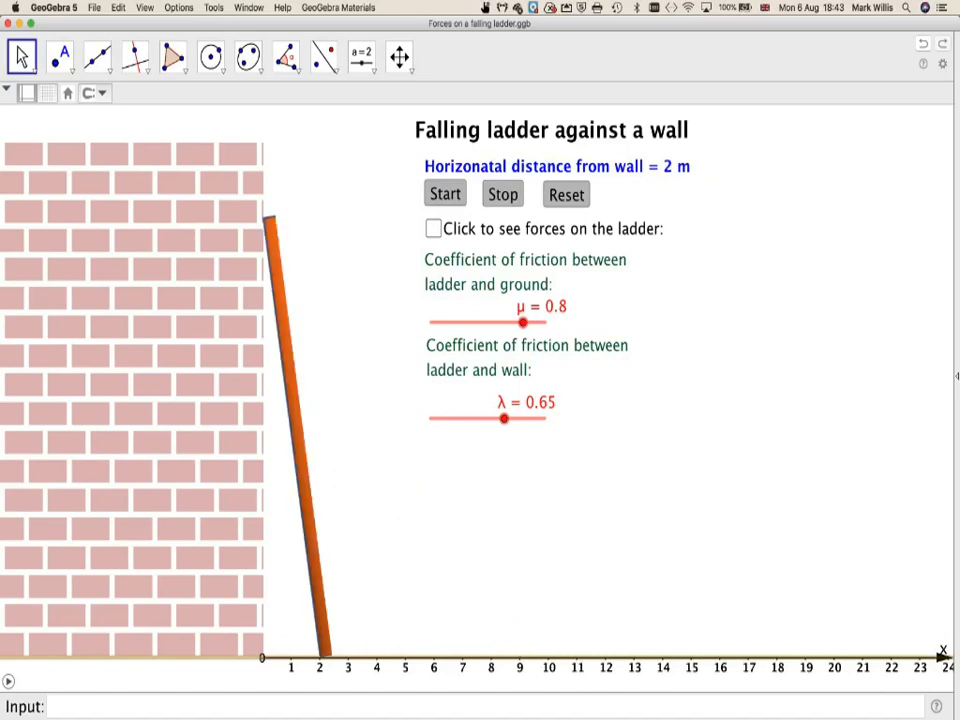
click(445, 193)
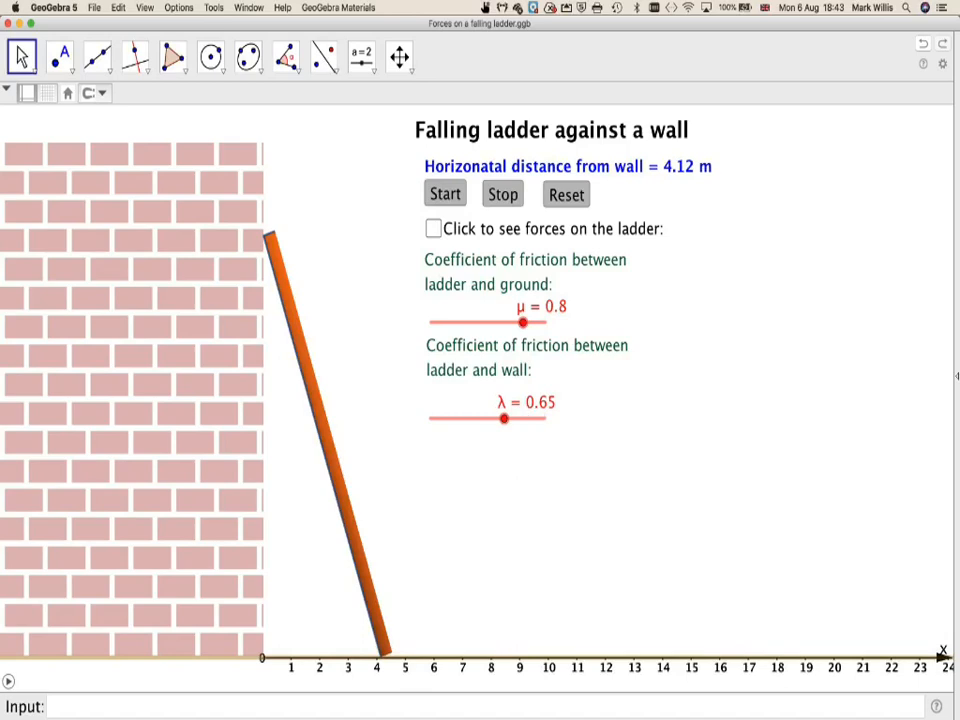
Step: Tick the forces checkbox to display W, N1, N2, F1 and F2 on the ladder
click(433, 228)
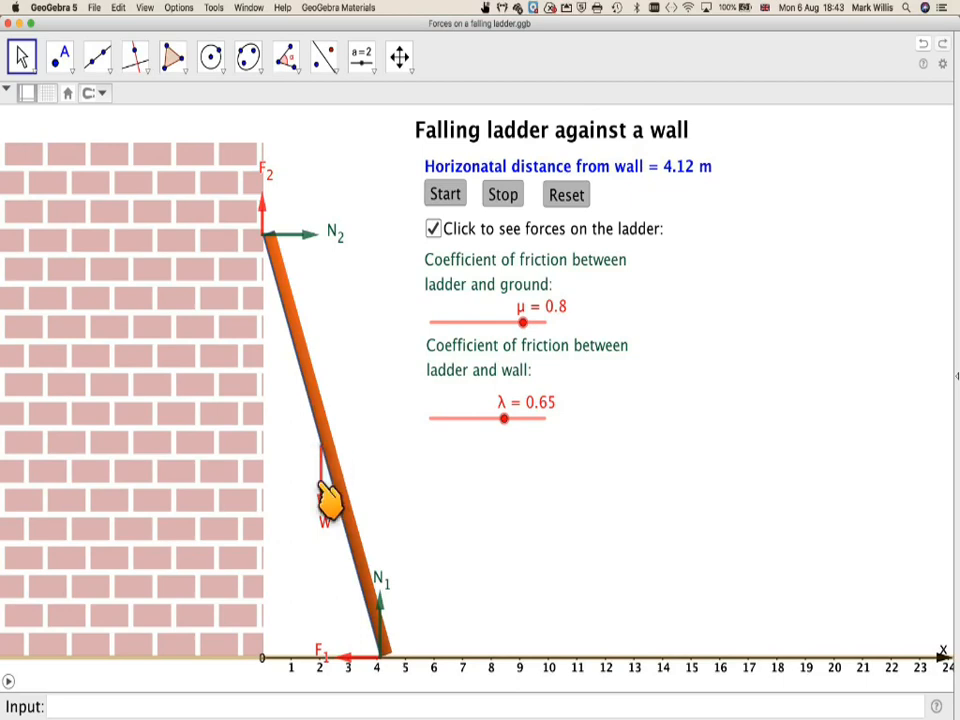
mouse_move(325, 495)
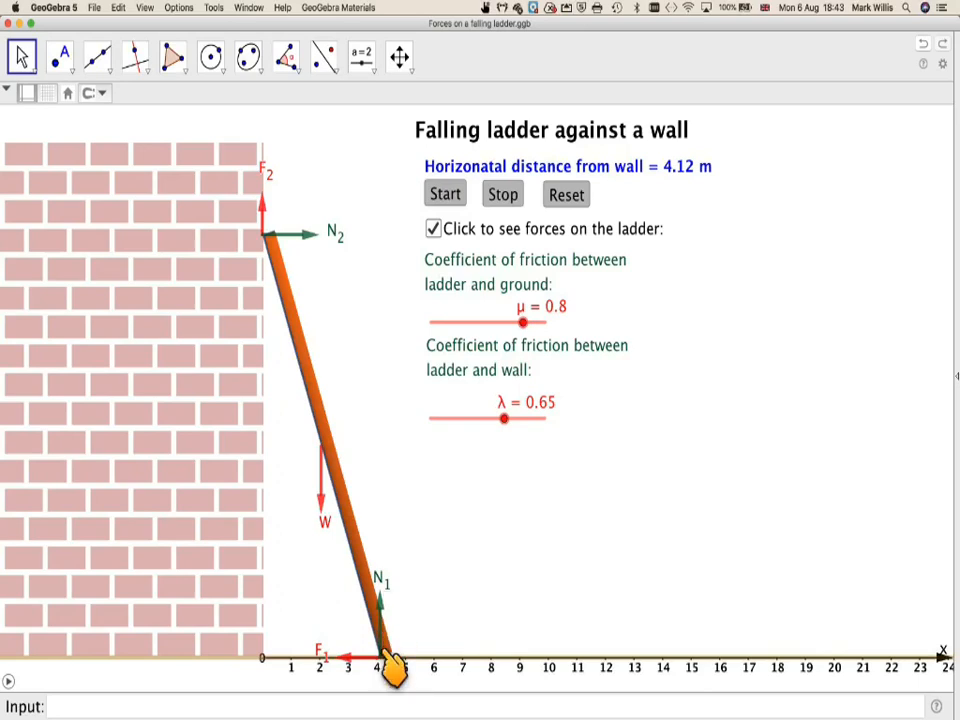
mouse_move(375, 540)
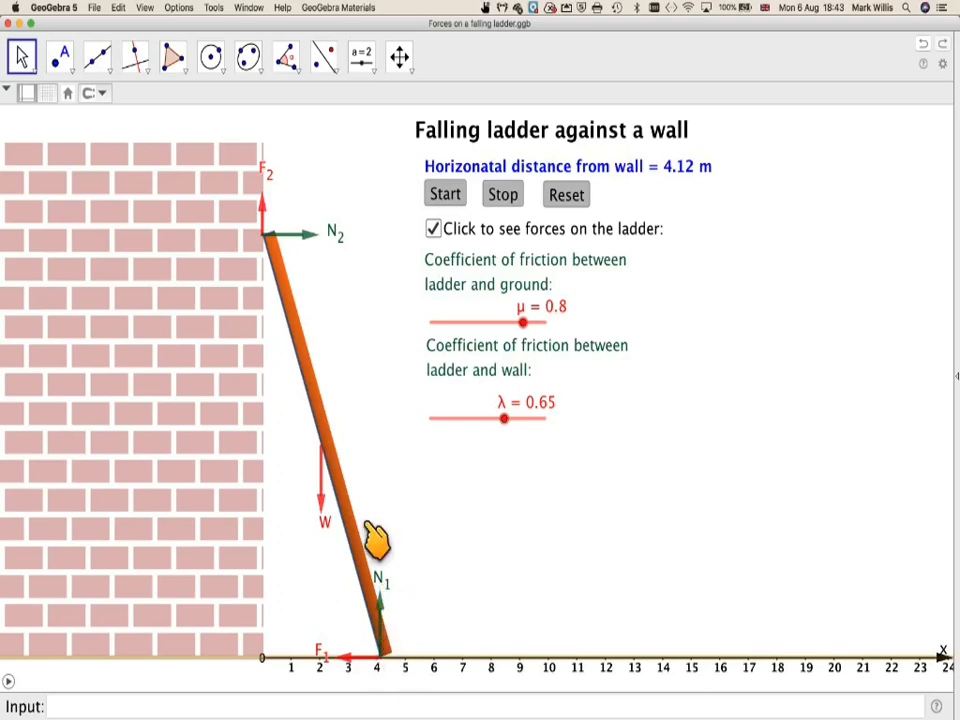
mouse_move(278, 252)
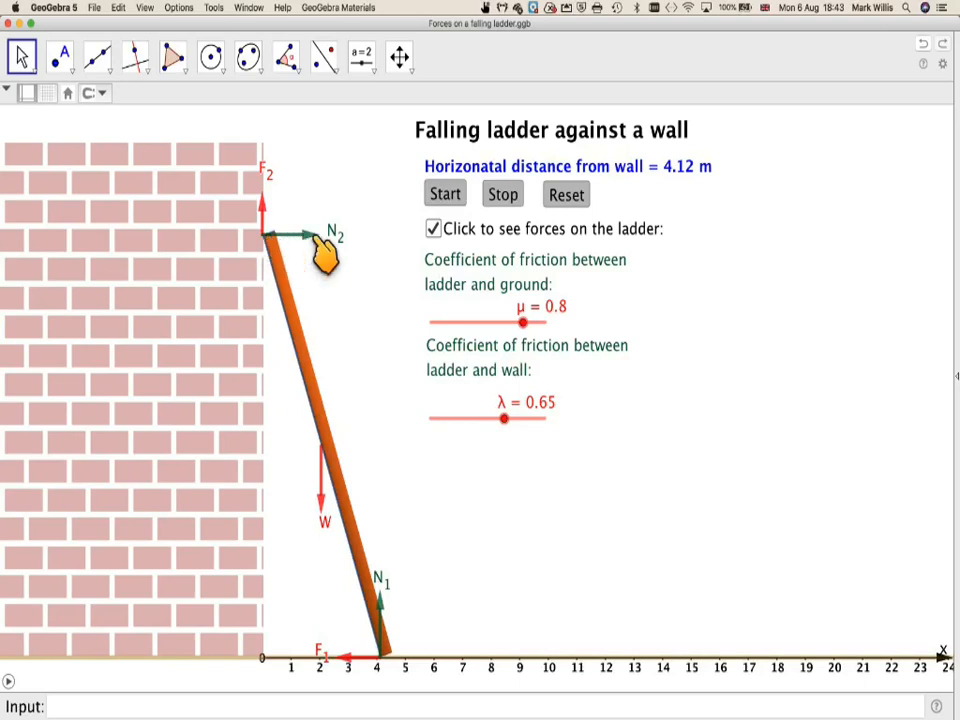
mouse_move(318, 248)
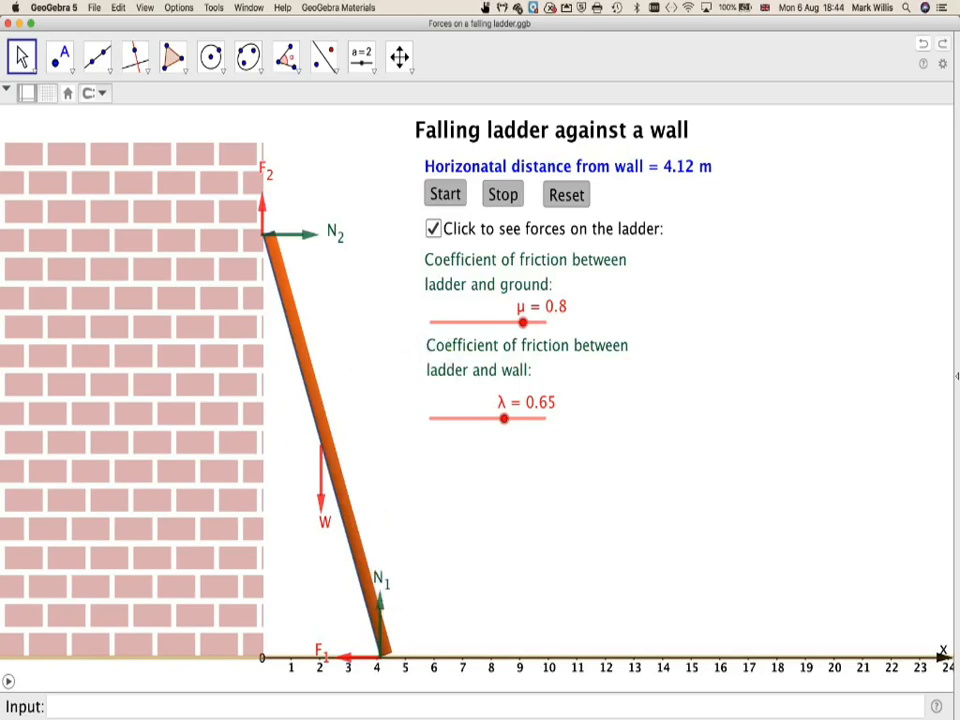
Step: Adjust the ground friction slider μ until it settles at 0.76
drag(523, 322, 512, 322)
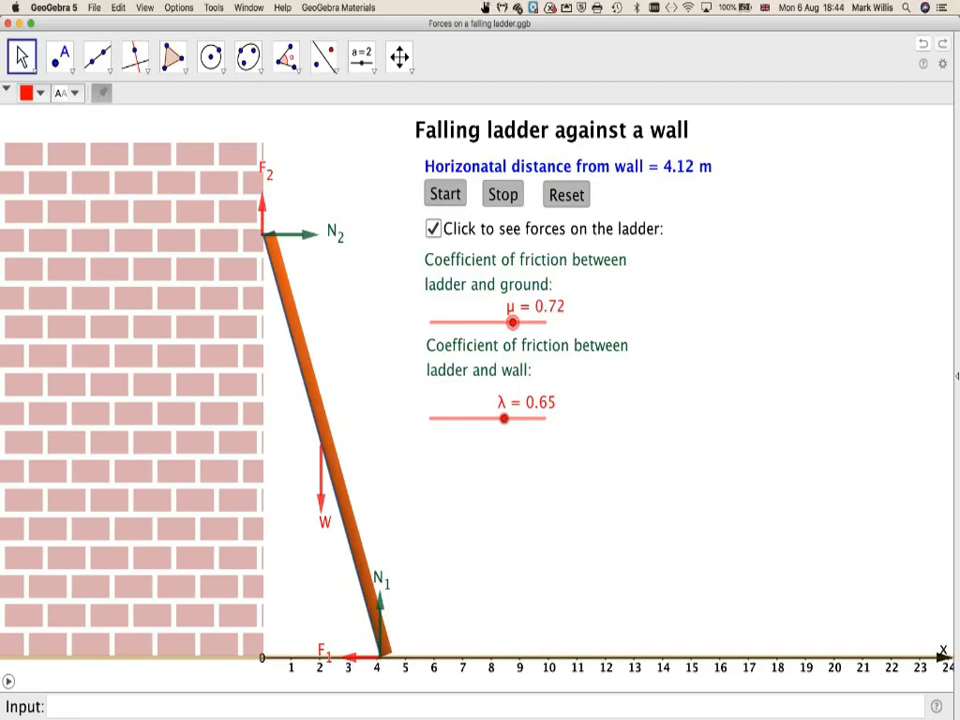
drag(511, 322, 521, 322)
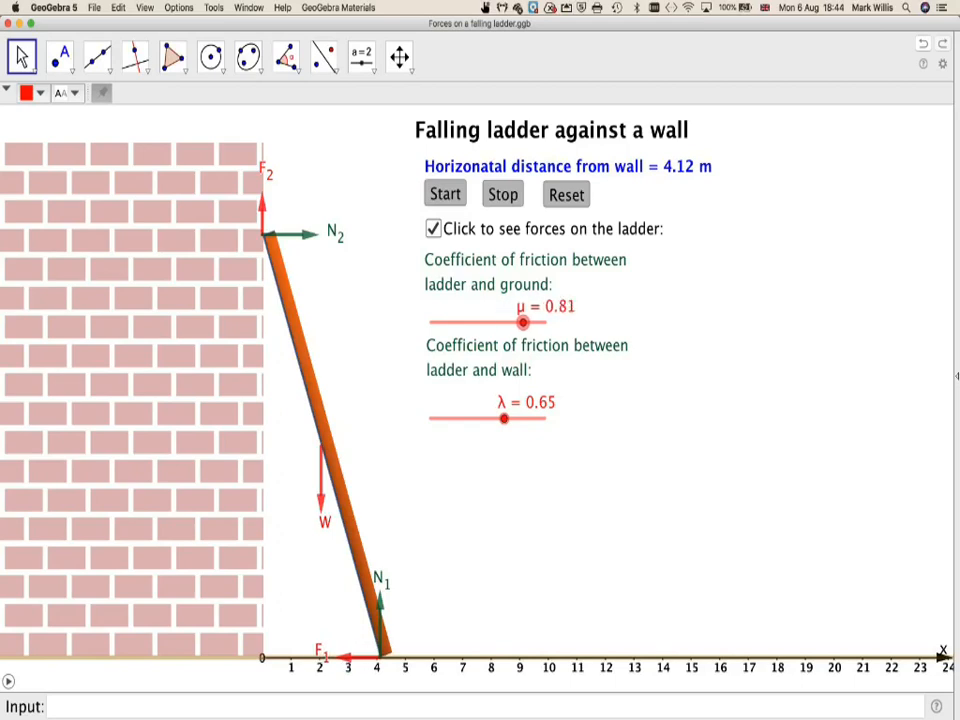
drag(521, 322, 537, 322)
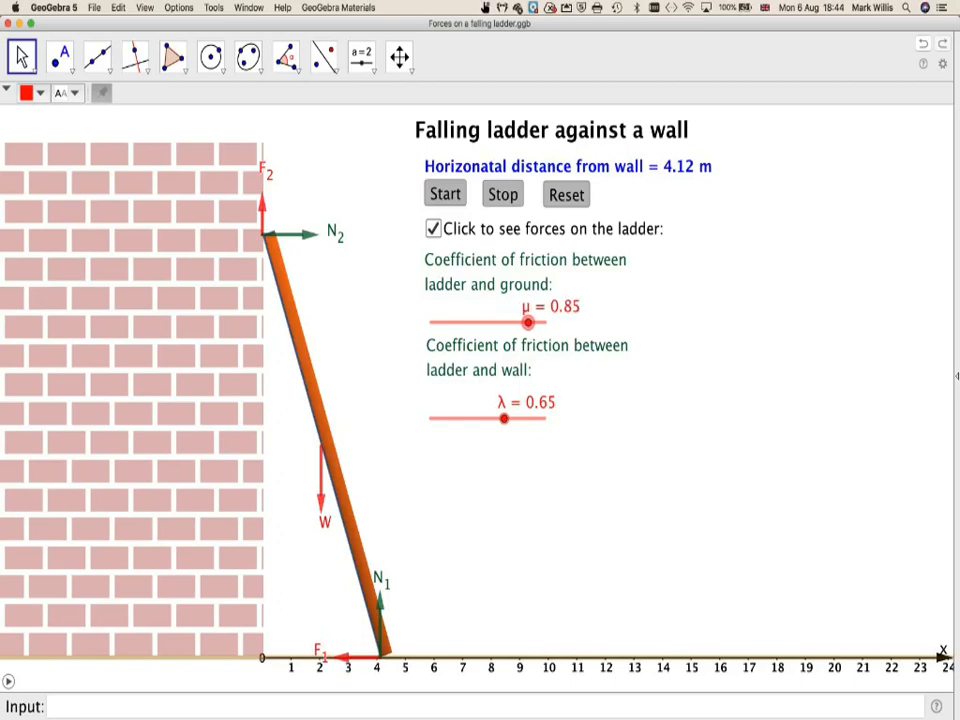
drag(527, 322, 531, 322)
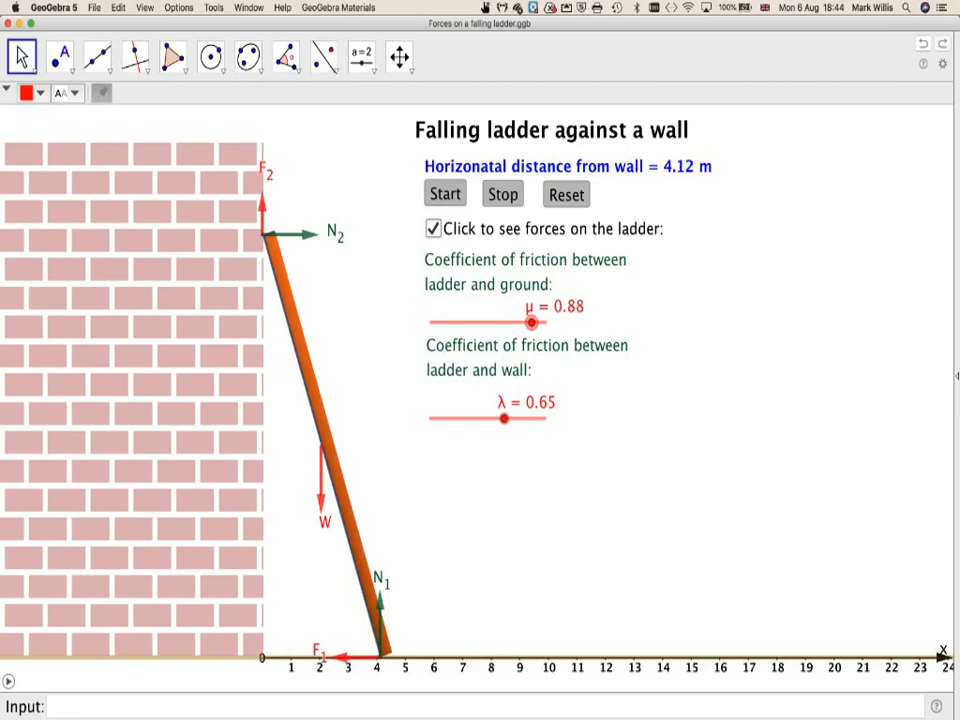
drag(531, 322, 544, 322)
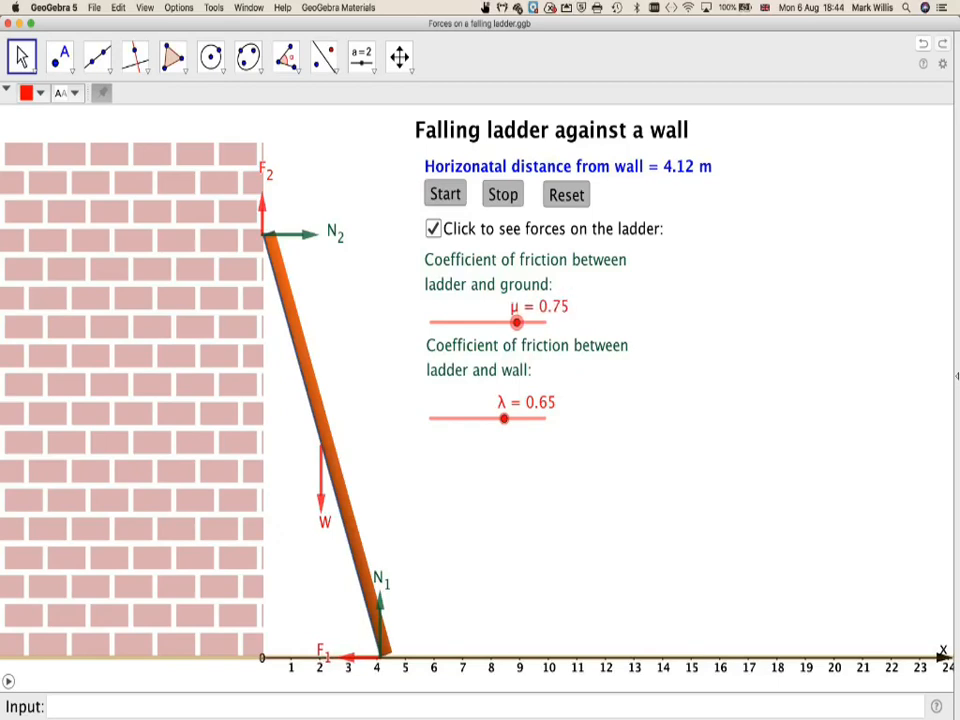
drag(517, 322, 513, 322)
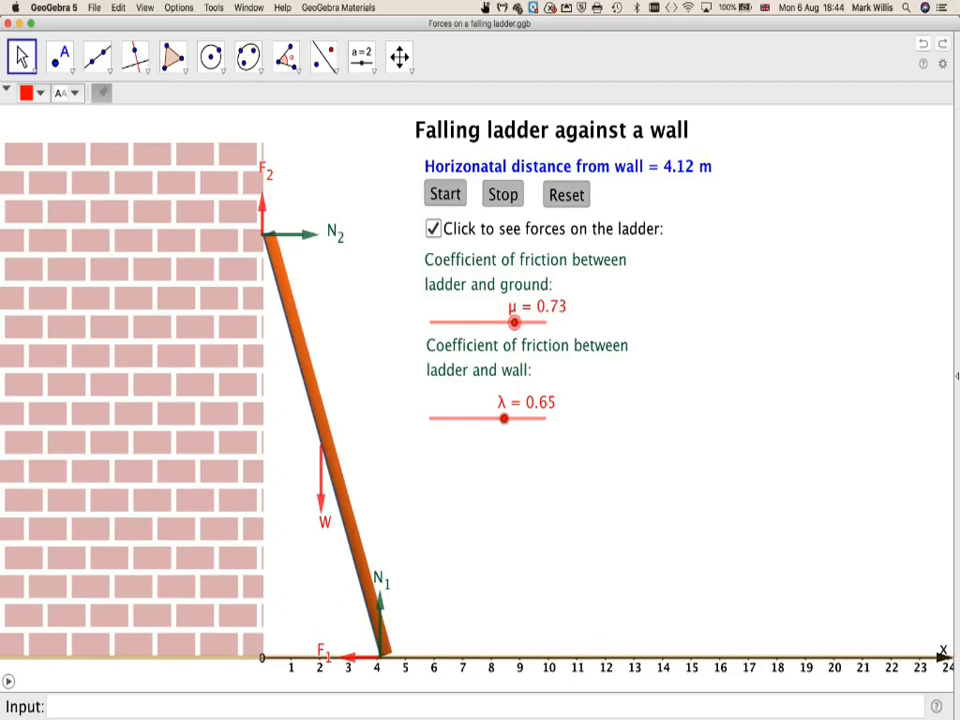
drag(511, 322, 518, 322)
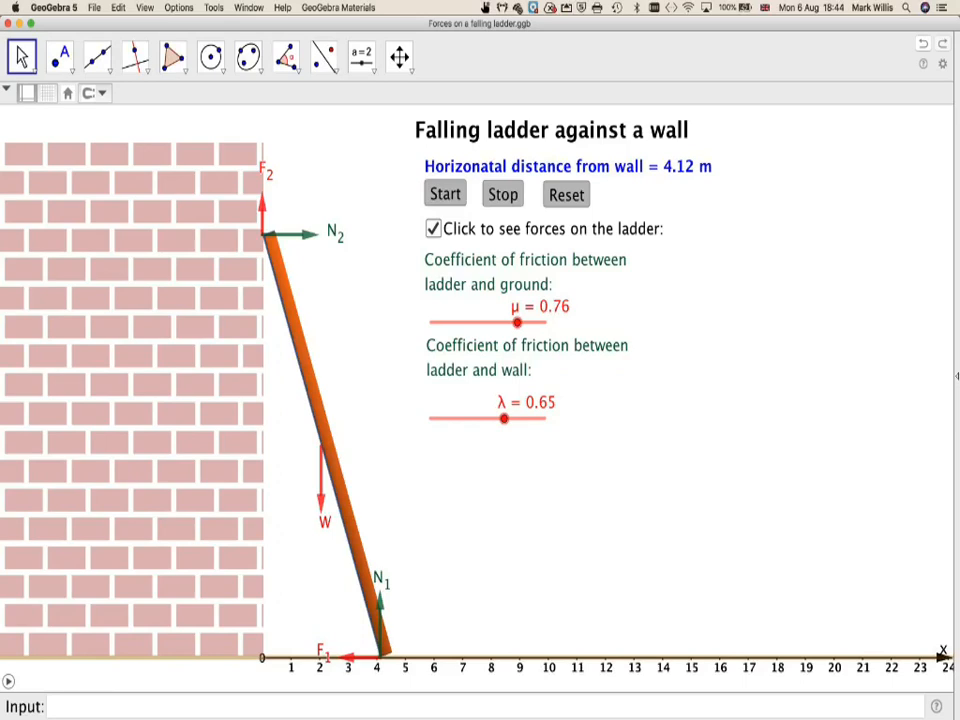
Step: Adjust the wall friction slider λ until it settles at 0.75
drag(503, 418, 485, 418)
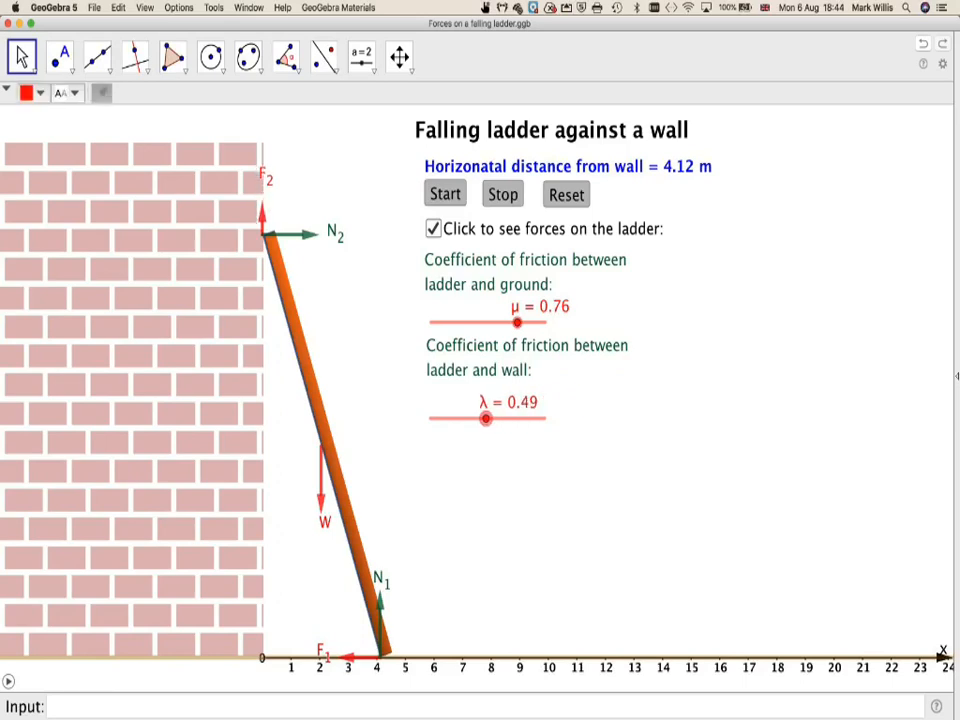
drag(486, 418, 518, 418)
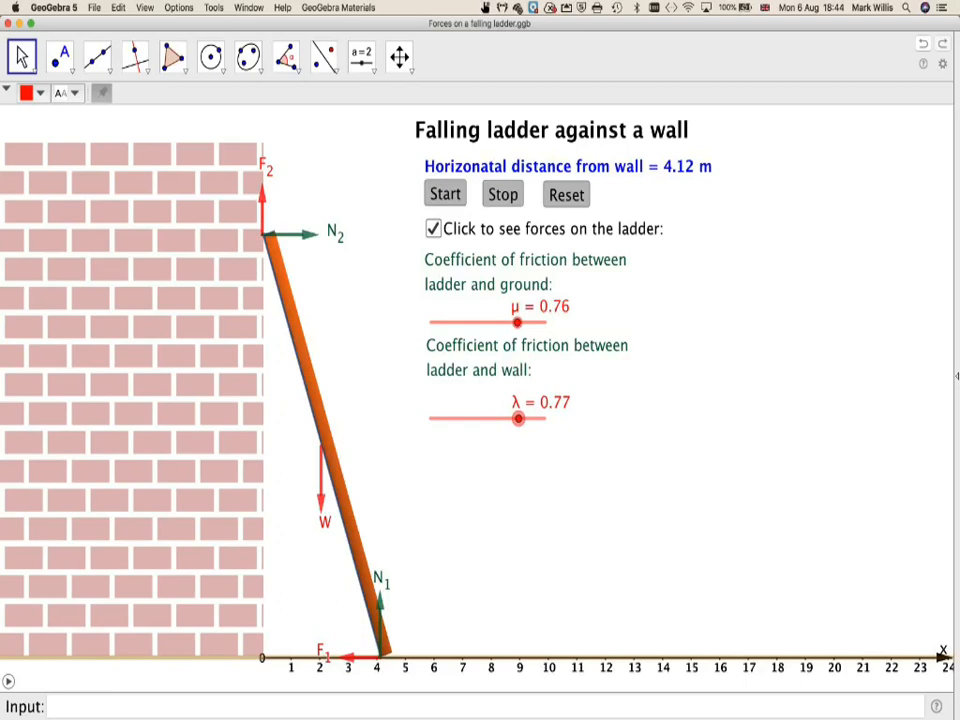
drag(519, 418, 516, 418)
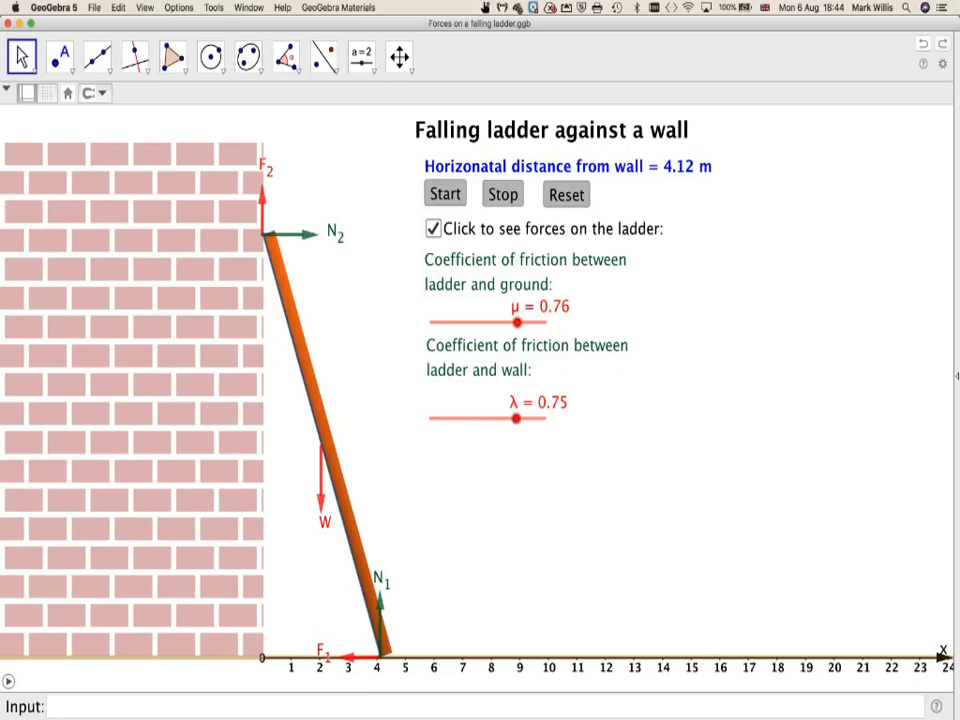
Step: Let the ladder slide flat to 13 m, hide the force arrows, and reset it to 2 m
click(444, 193)
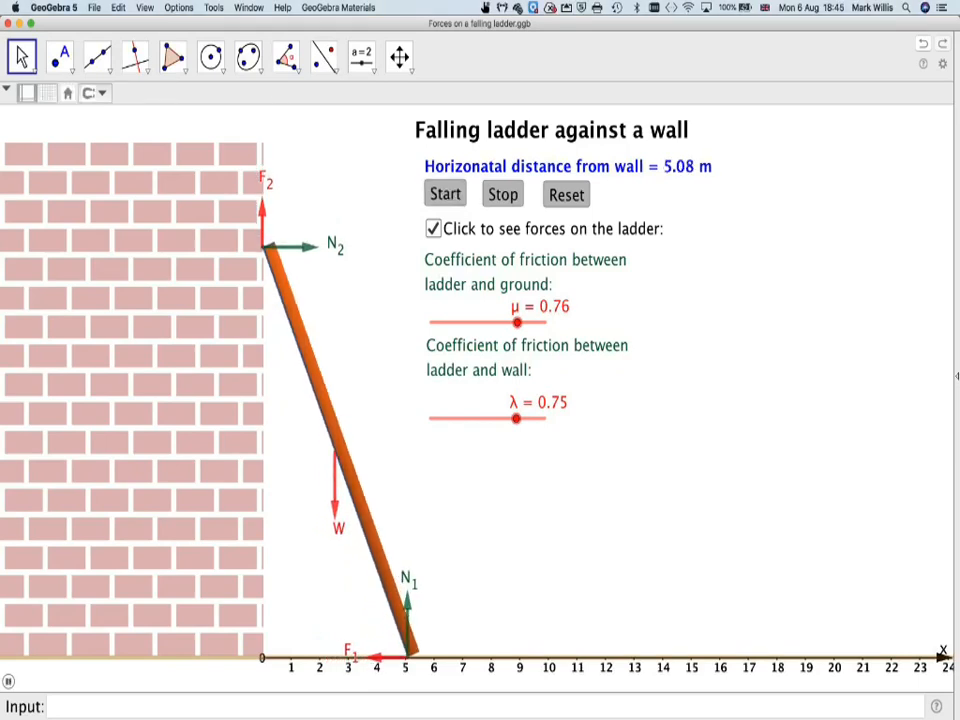
click(444, 193)
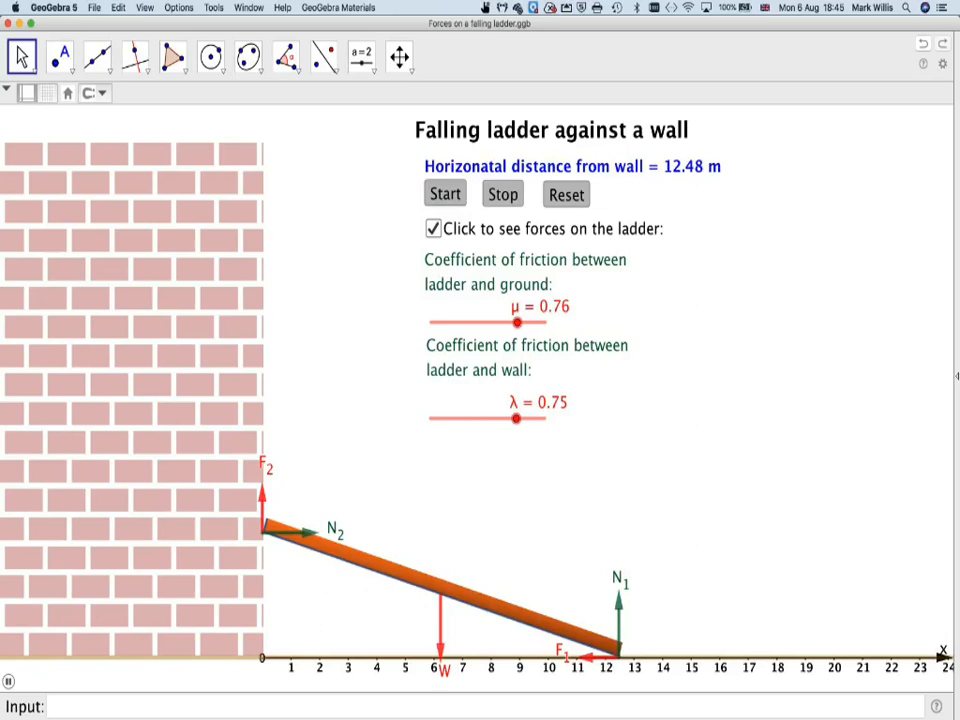
click(444, 193)
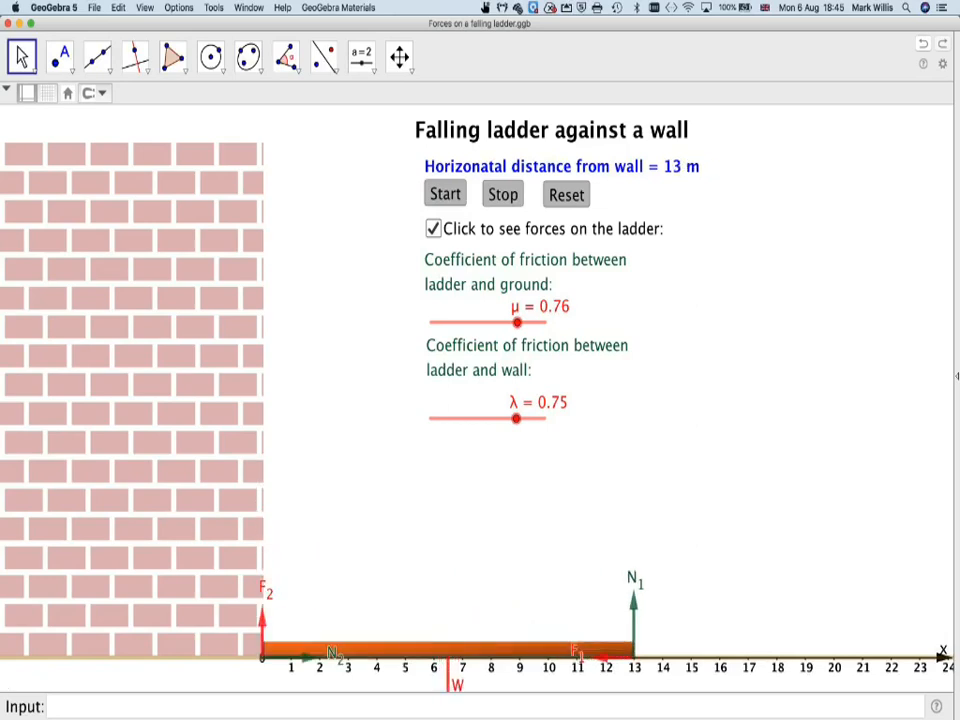
click(434, 228)
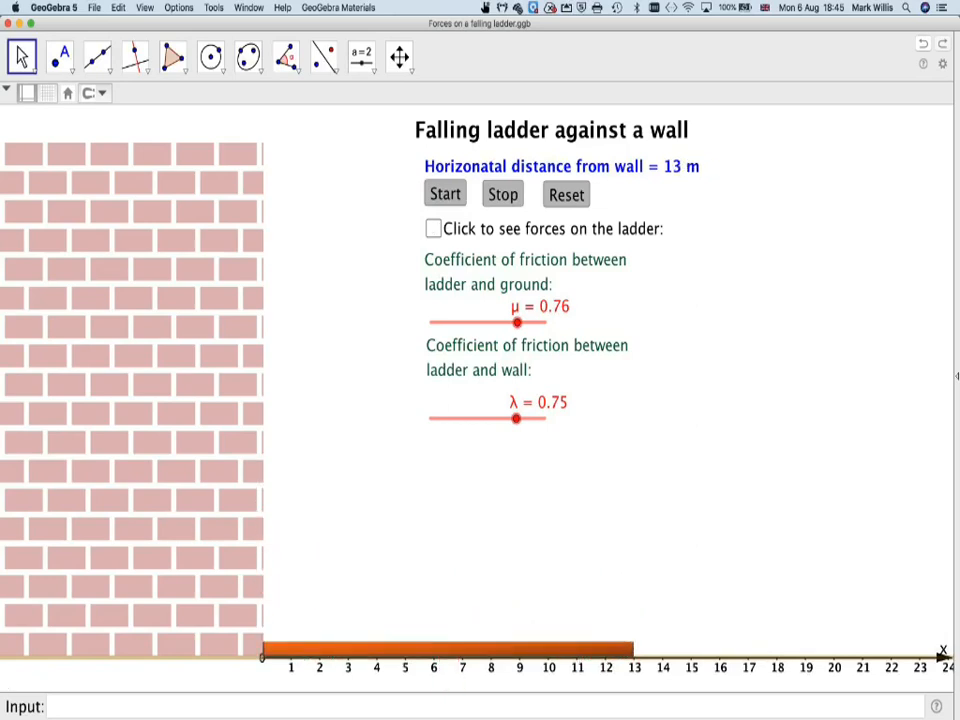
mouse_move(450, 670)
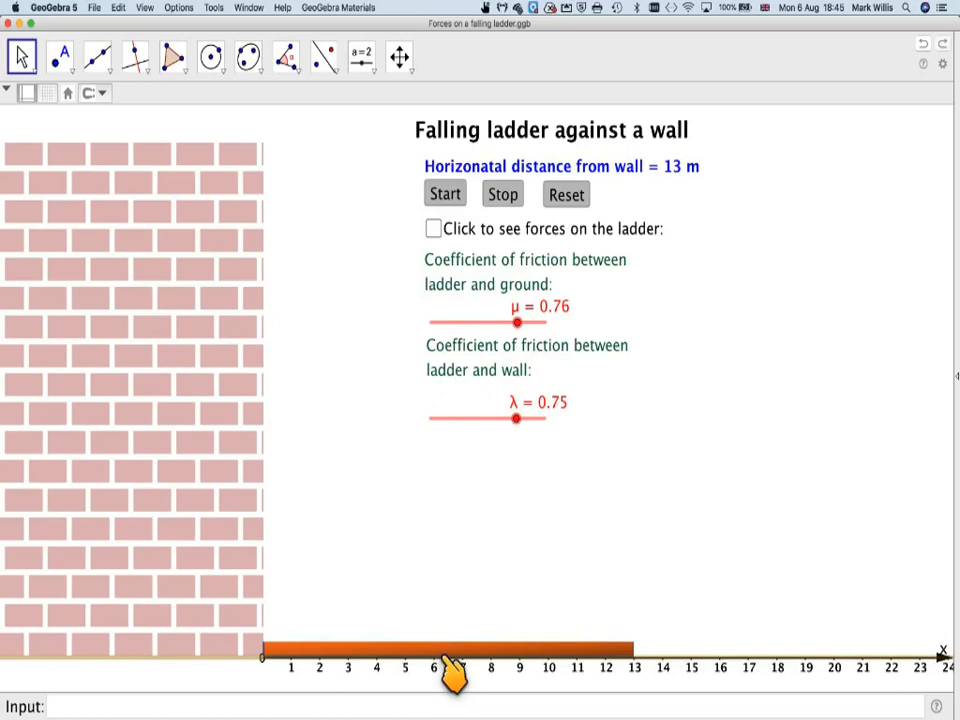
mouse_move(450, 565)
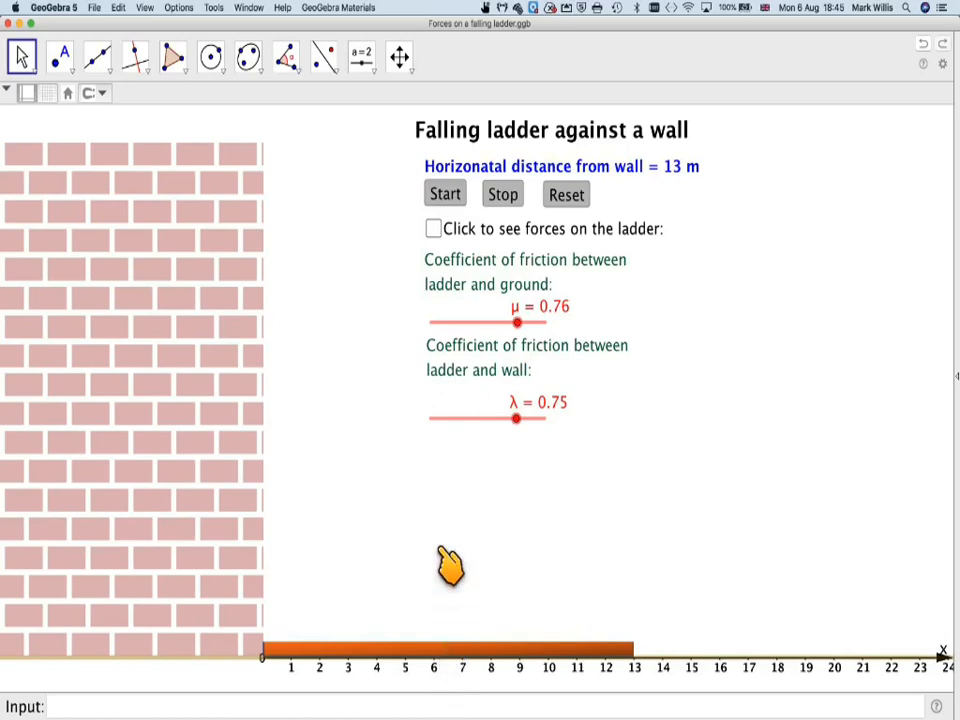
mouse_move(457, 655)
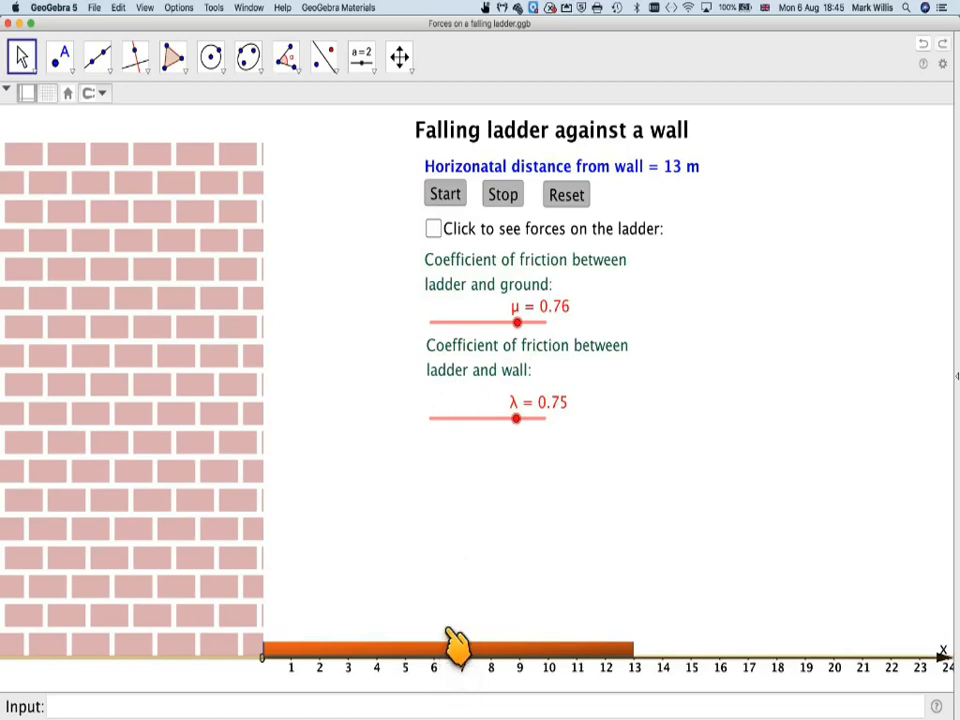
mouse_move(452, 560)
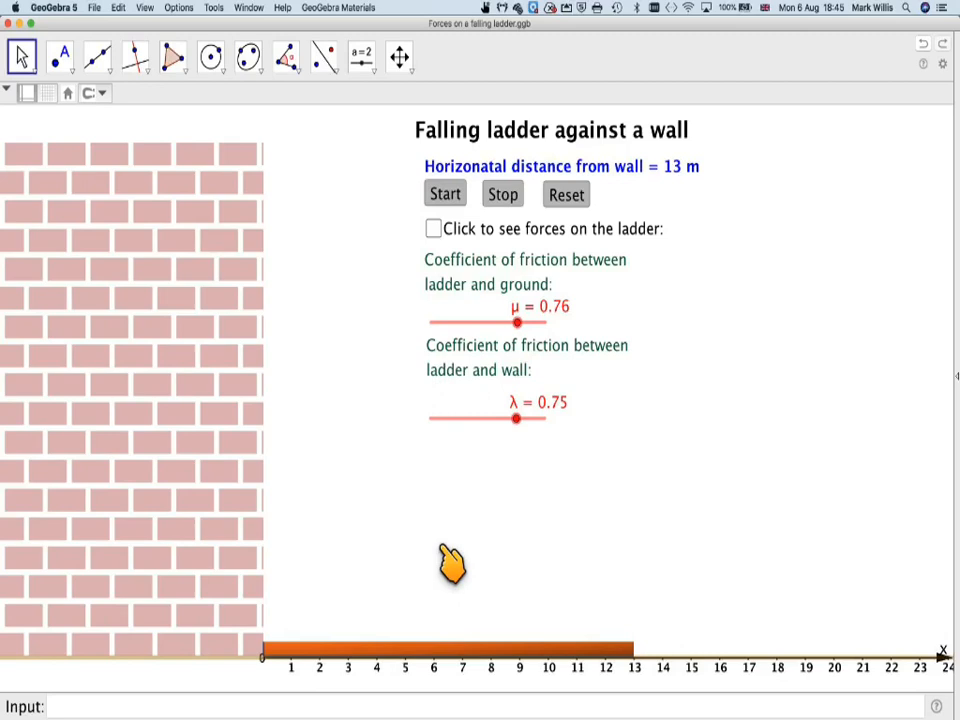
mouse_move(440, 585)
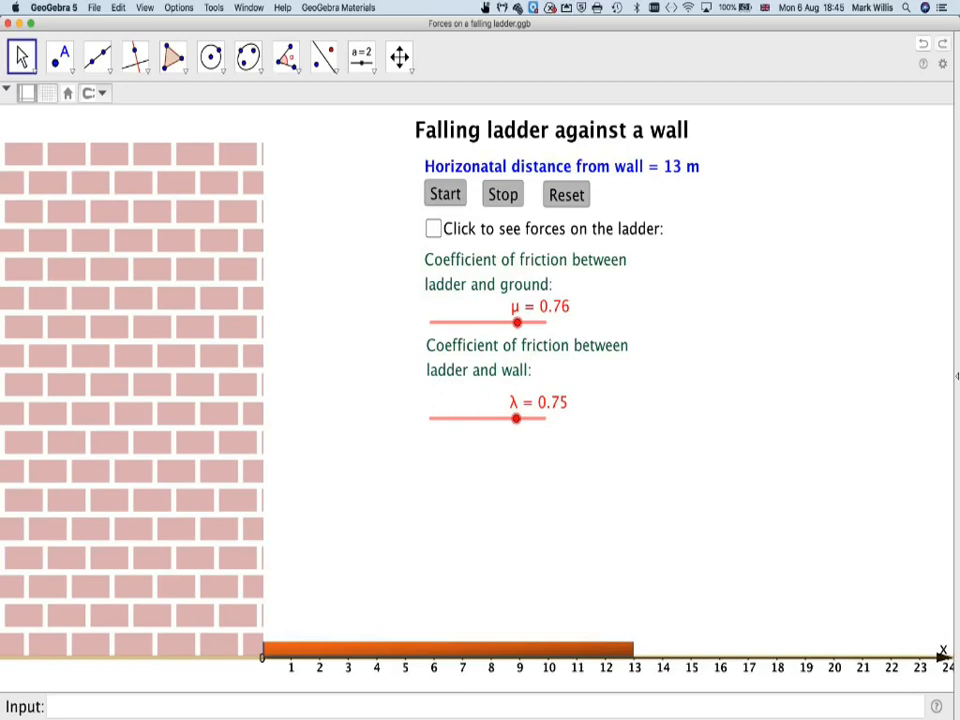
click(444, 193)
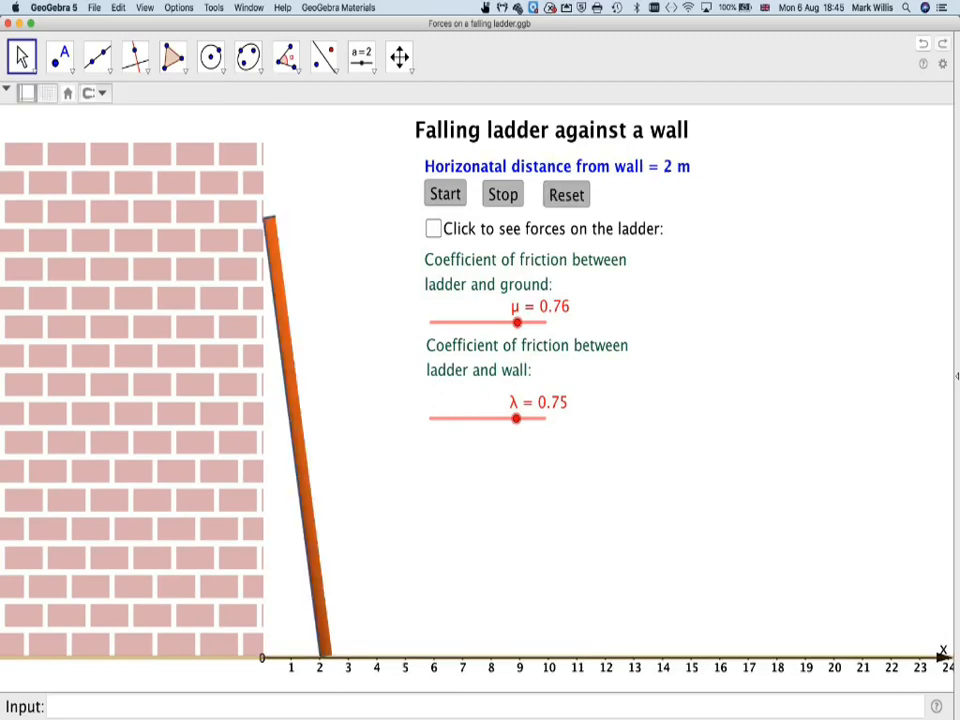